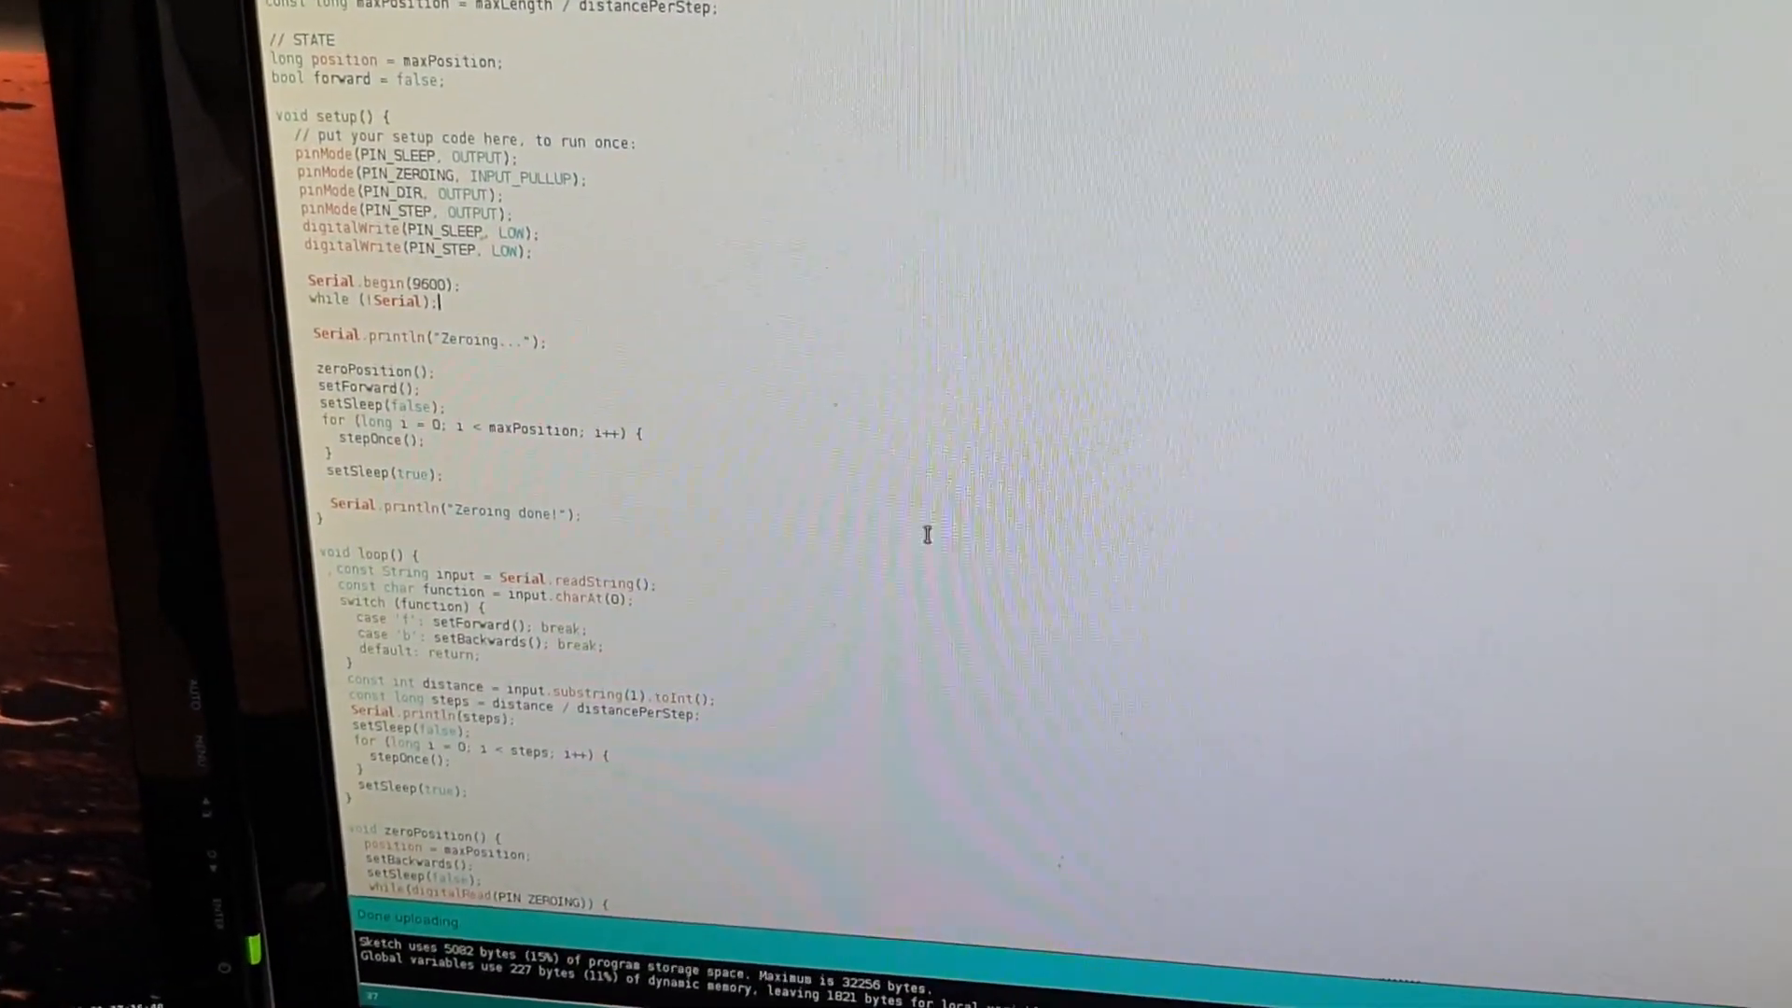
scroll(down, 3)
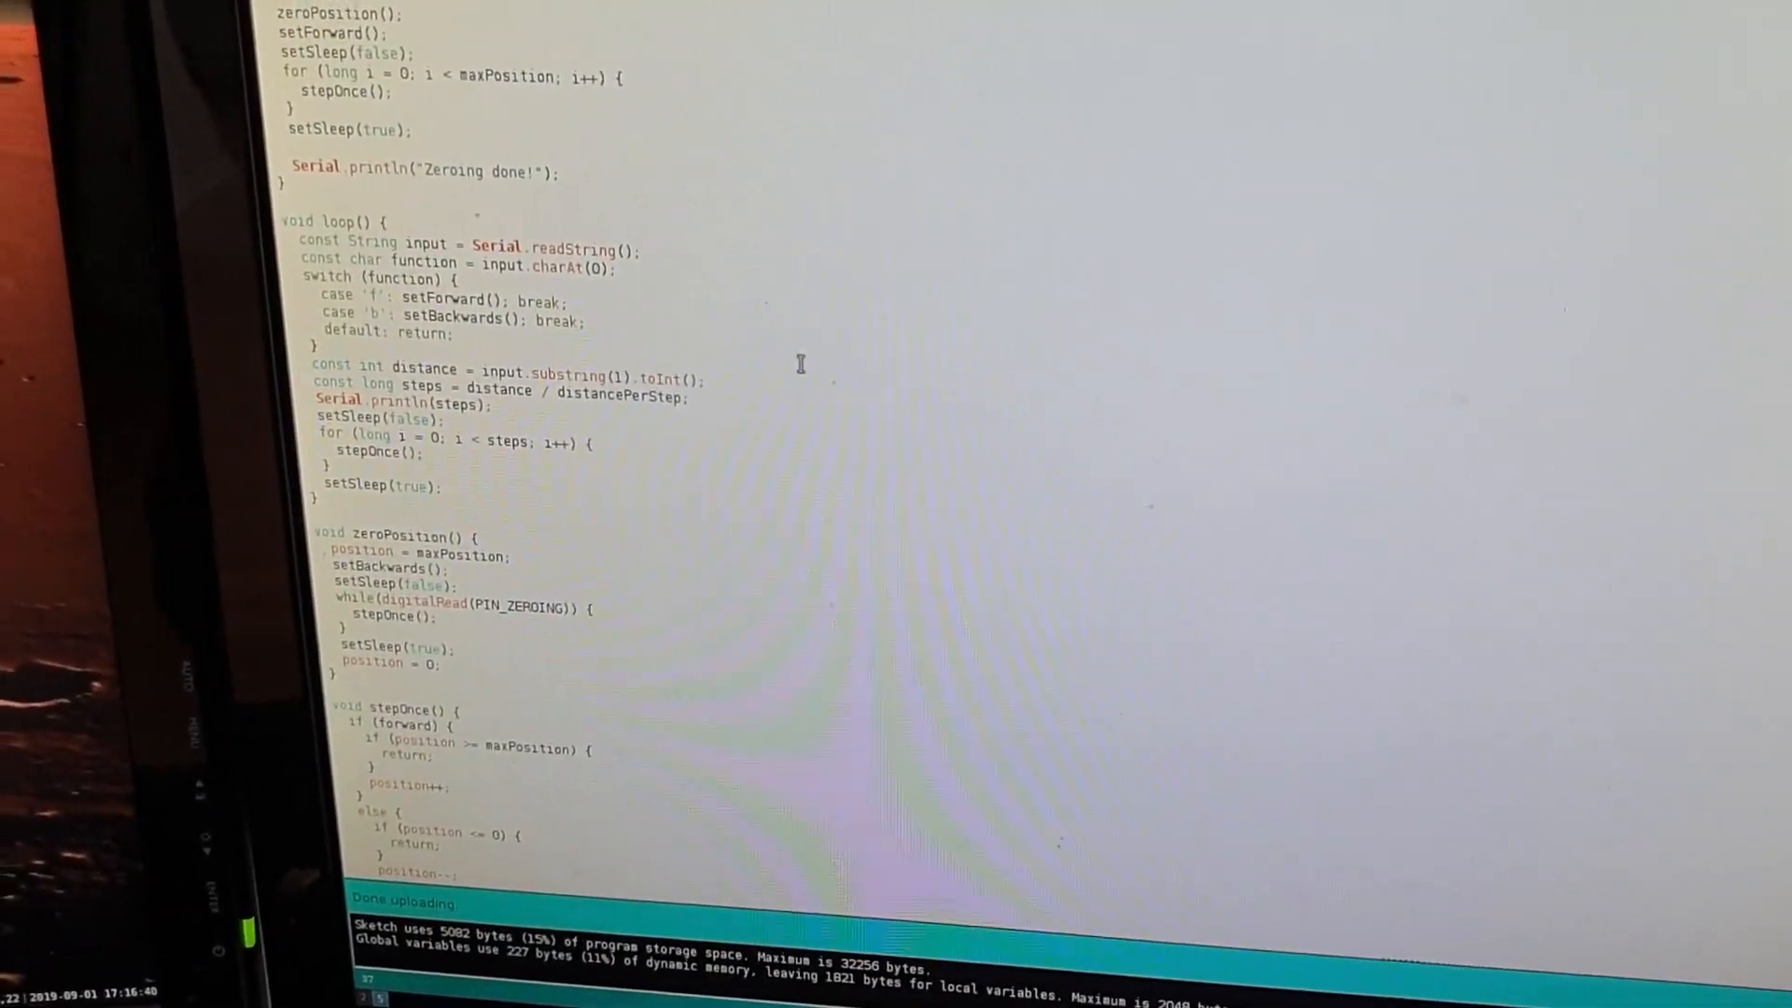
scroll(up, 3)
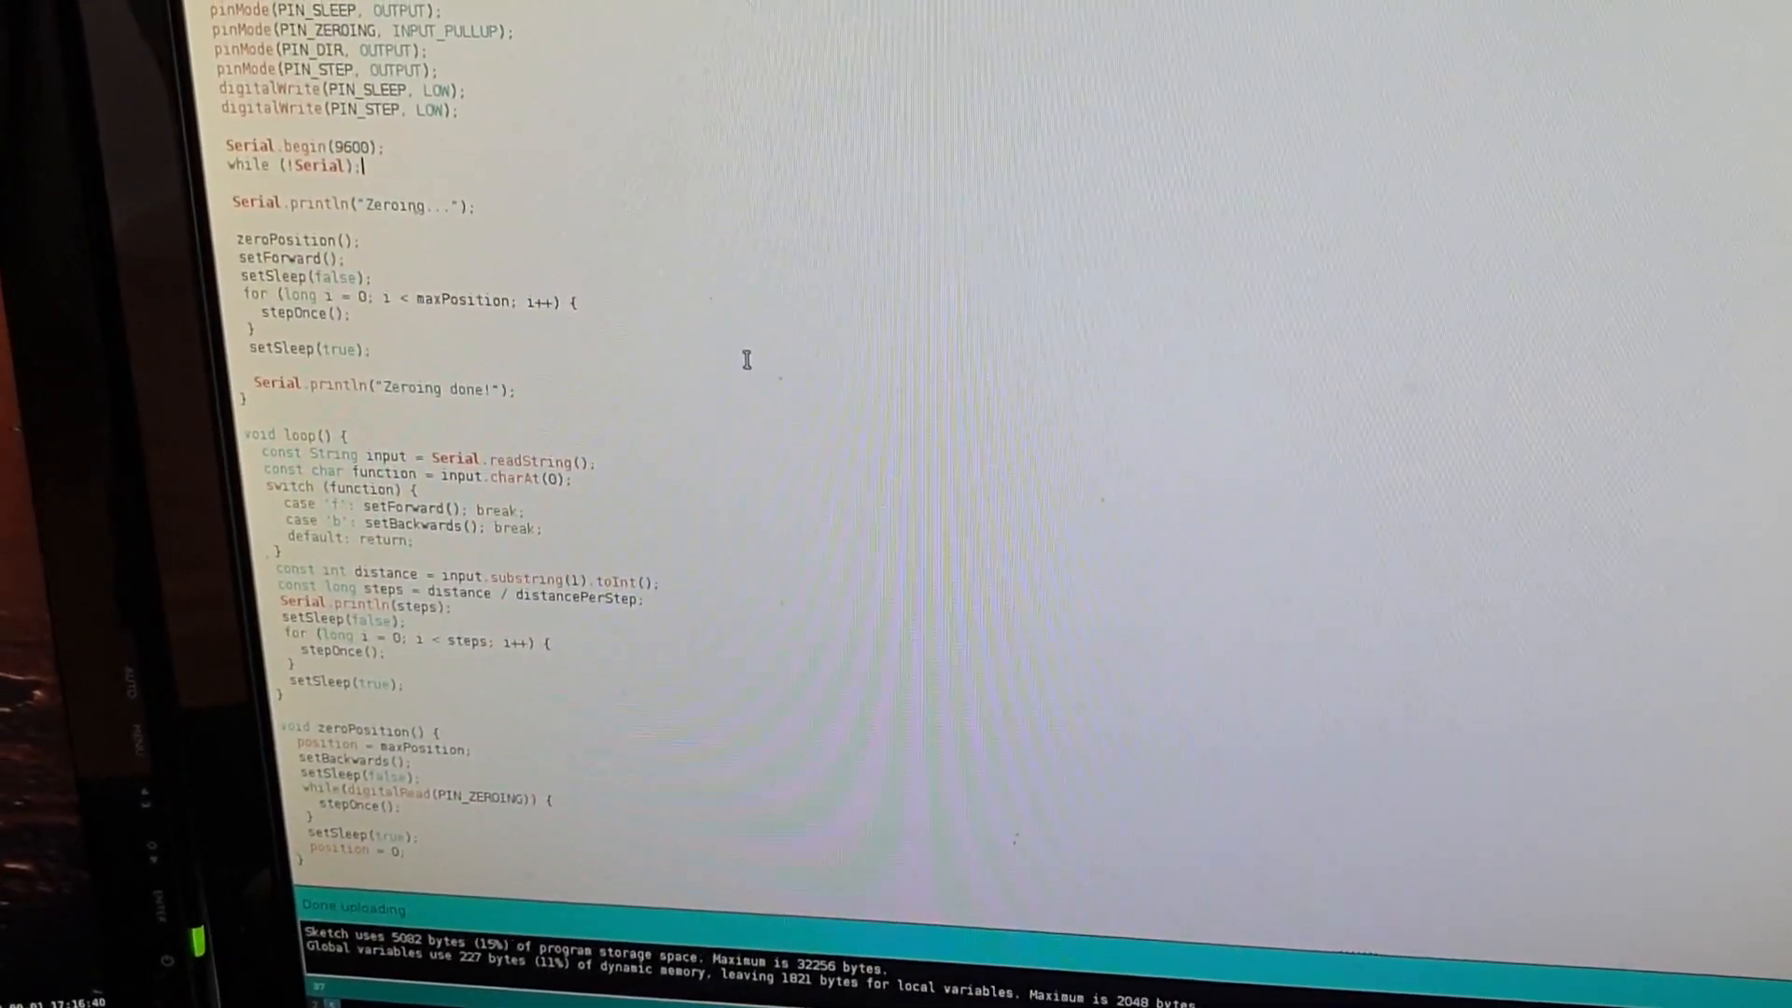
scroll(up, 3)
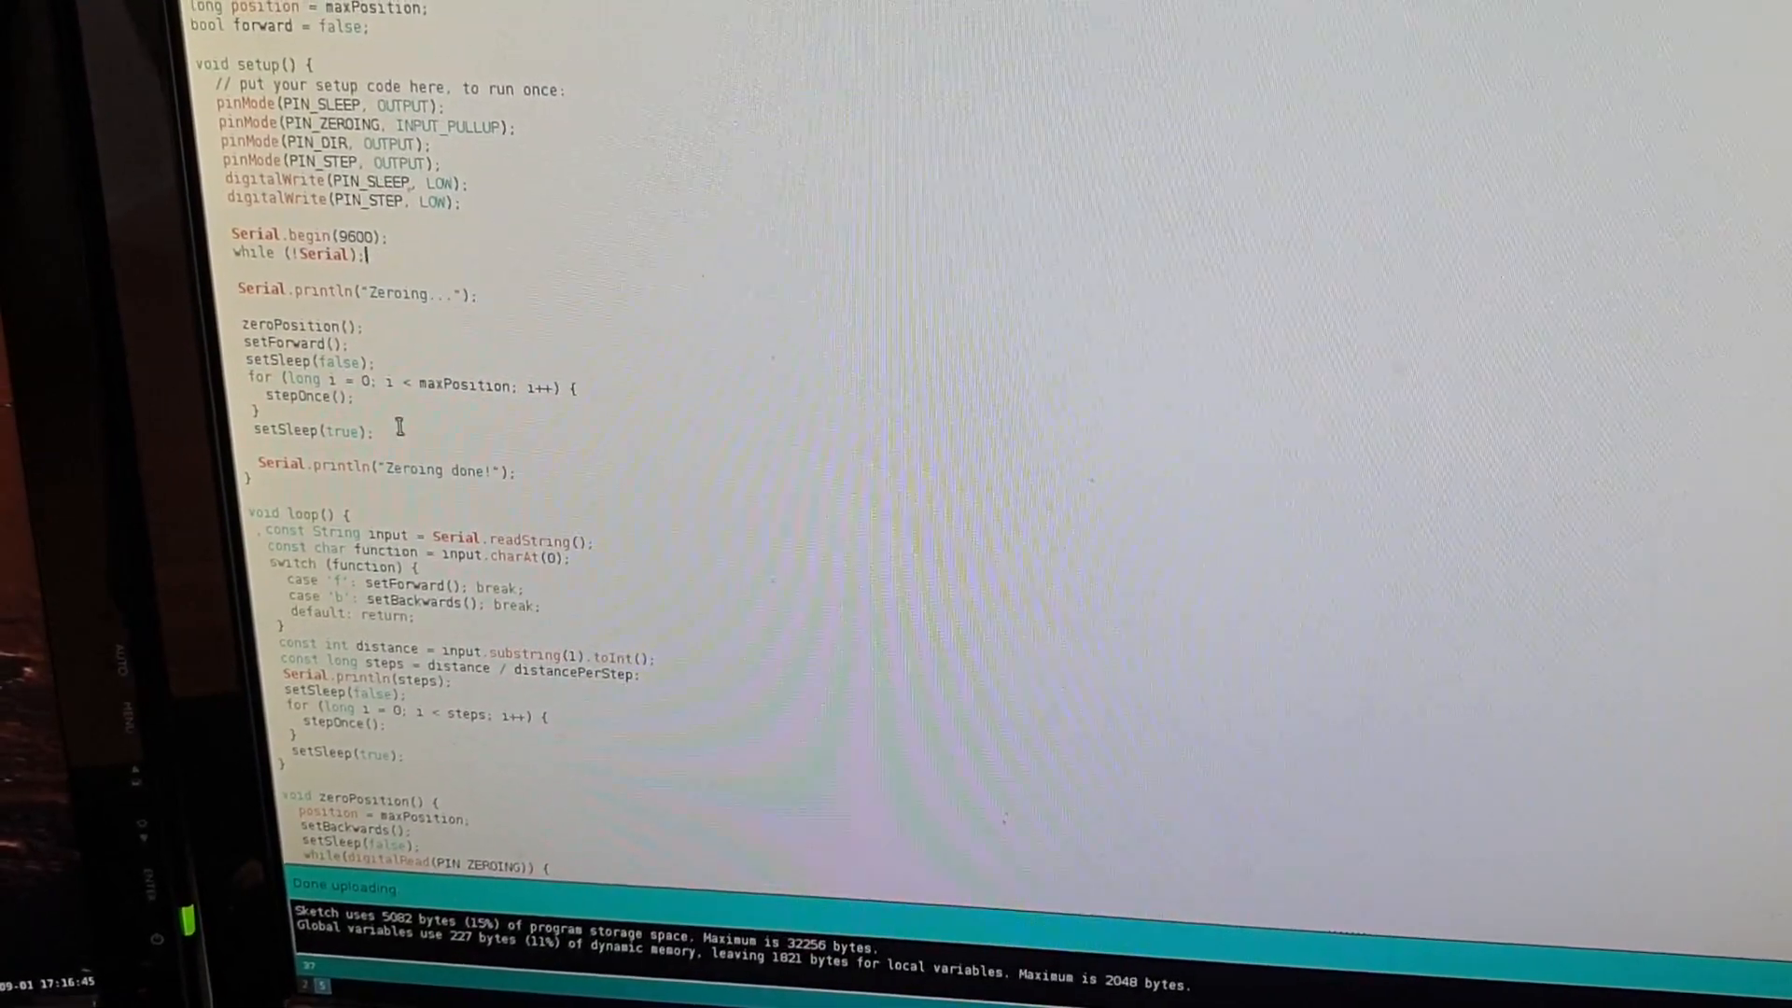
scroll(down, 3)
text(b)
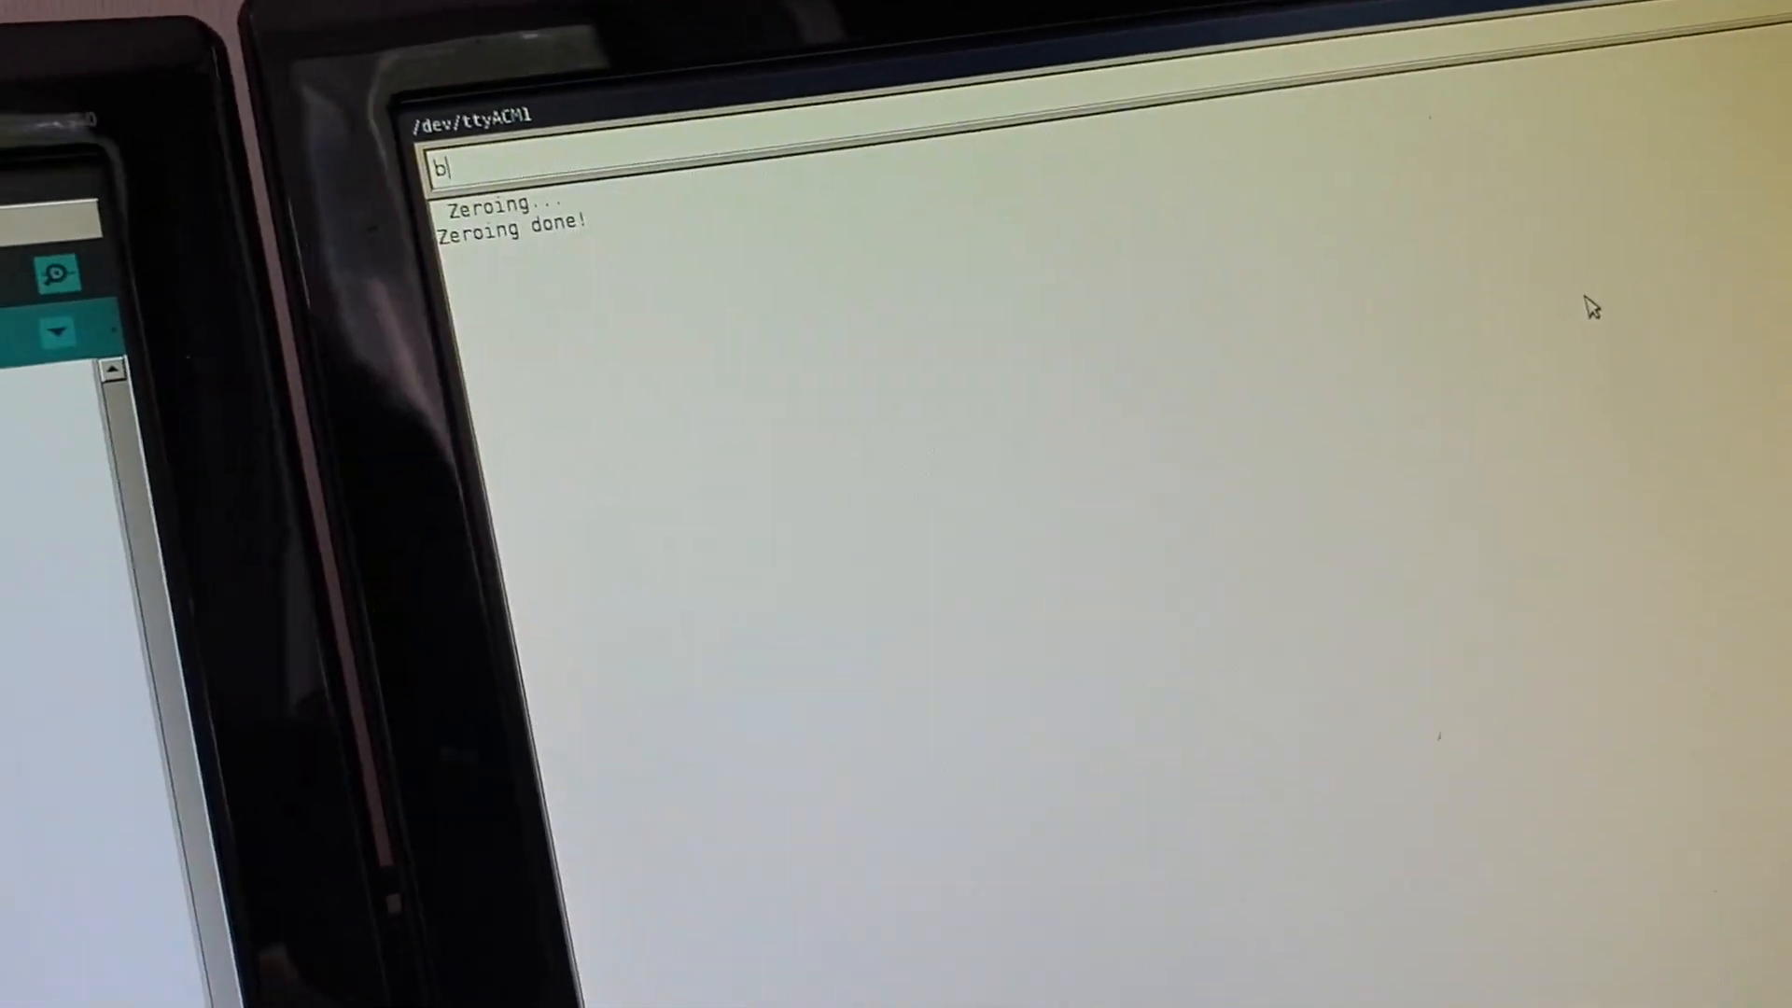
text(2)
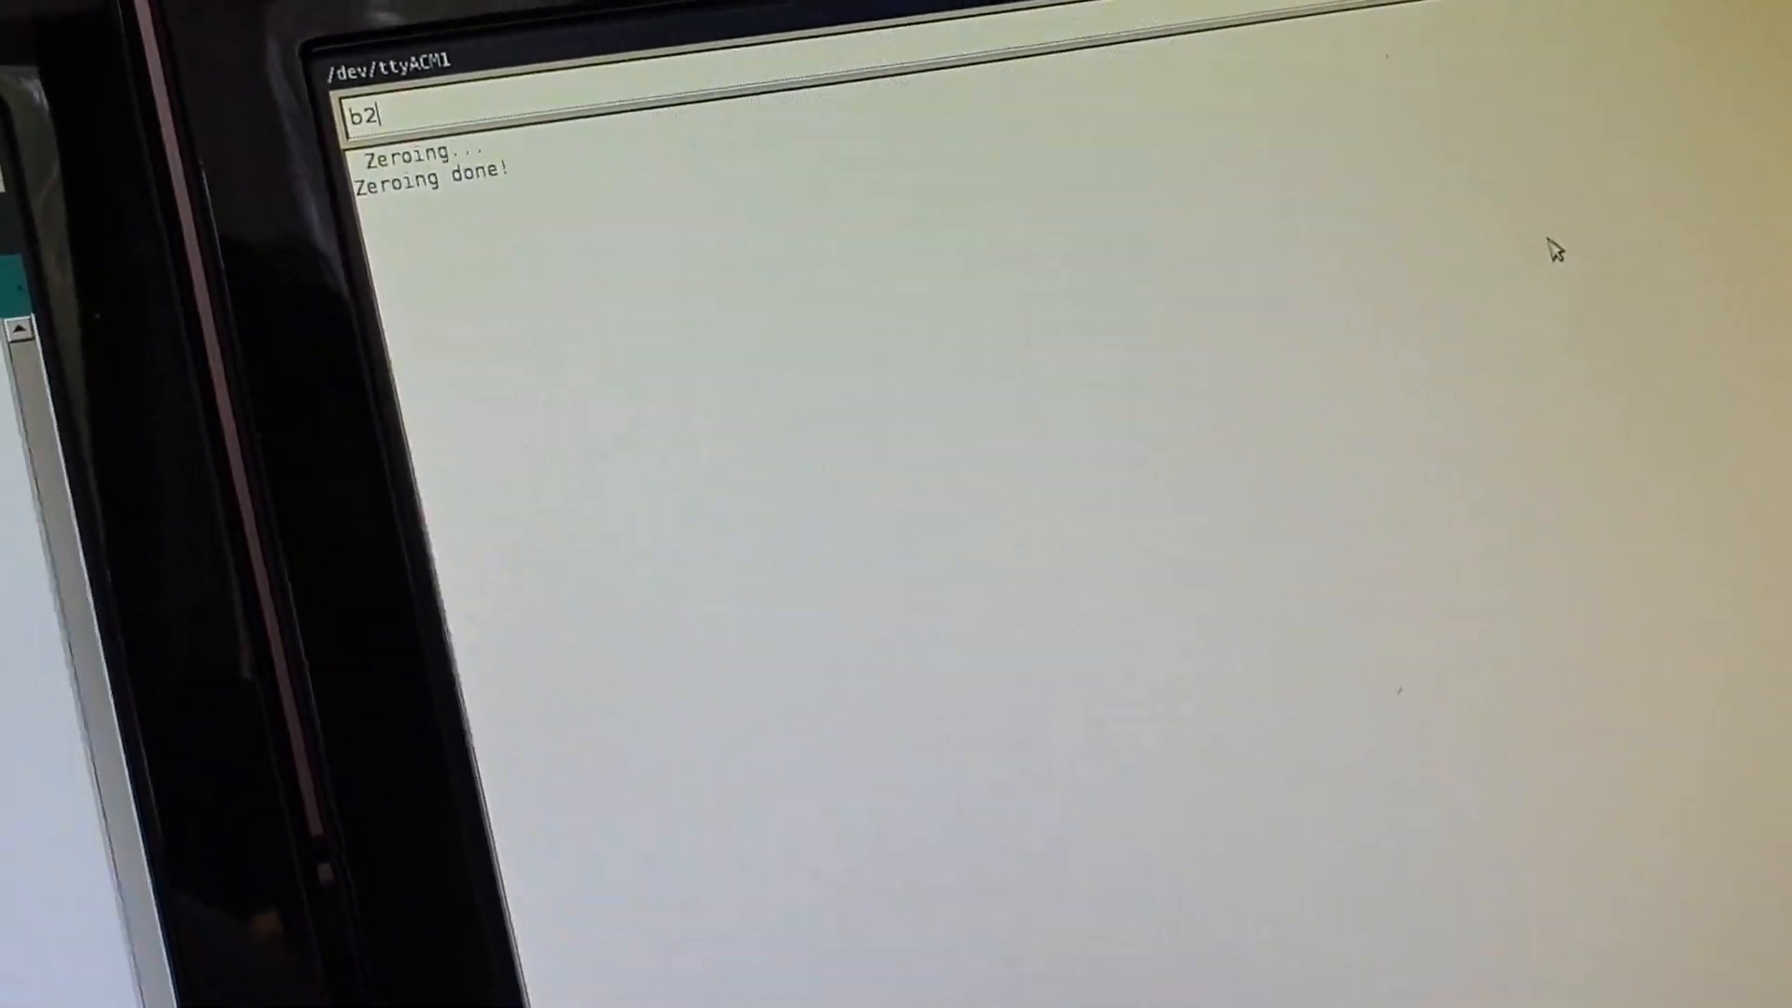